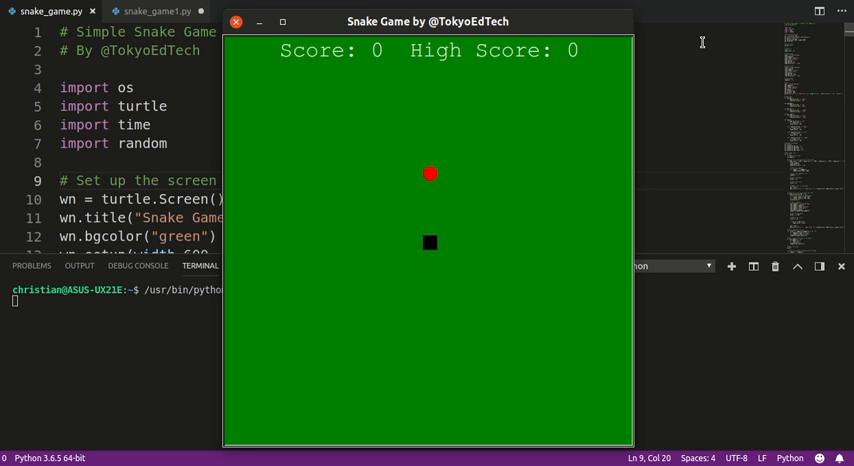
mouse_move(640, 101)
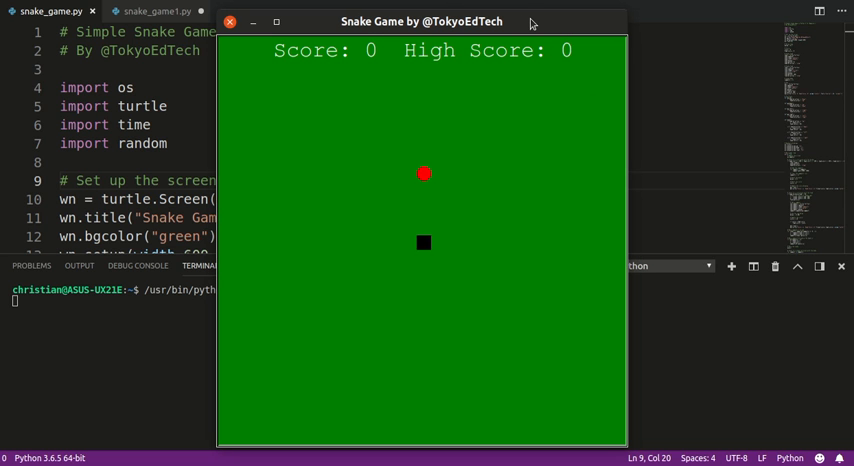
mouse_move(549, 131)
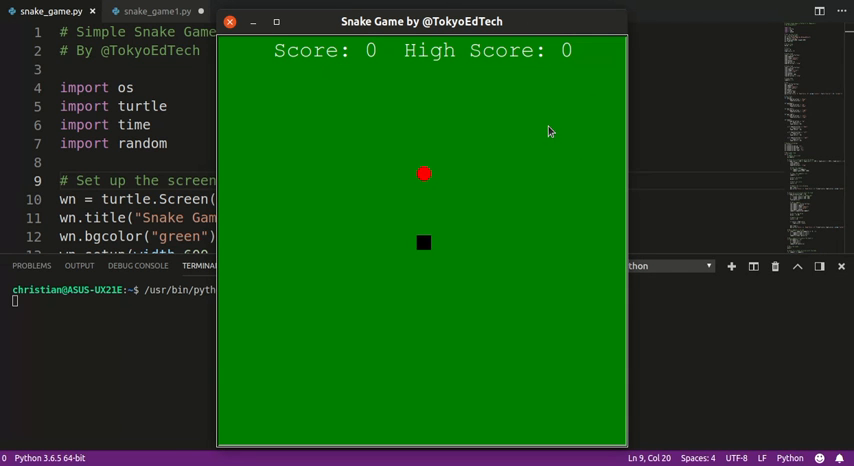
mouse_move(718, 232)
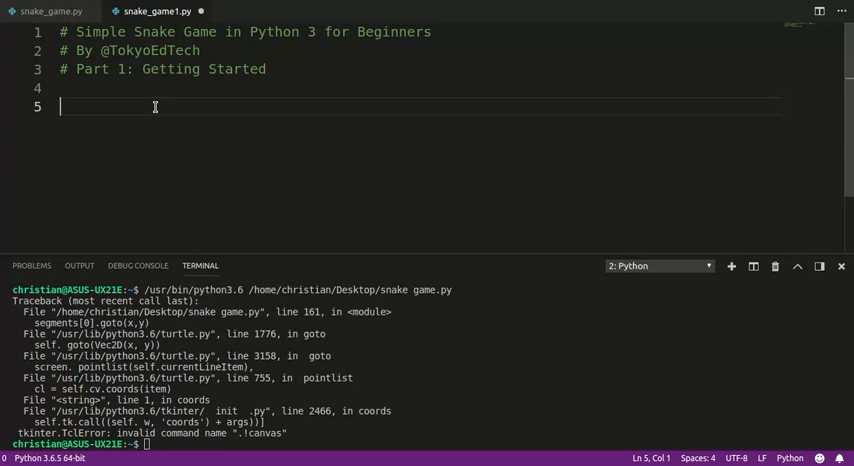
Step: Add the 'import turtle' line at the top of snake_game1.py
text(import)
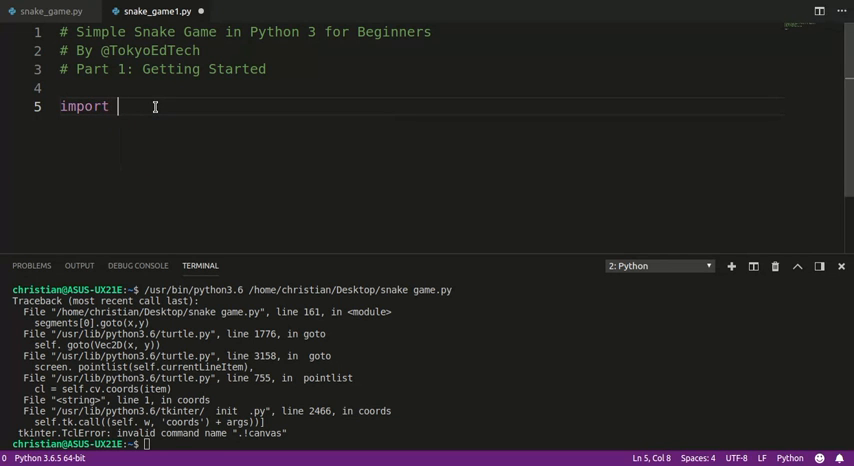
text(turtle)
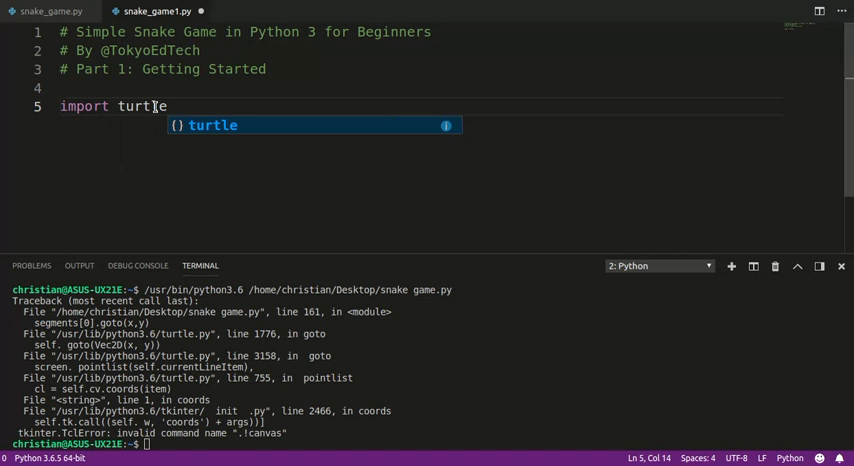
key(Escape)
text(#)
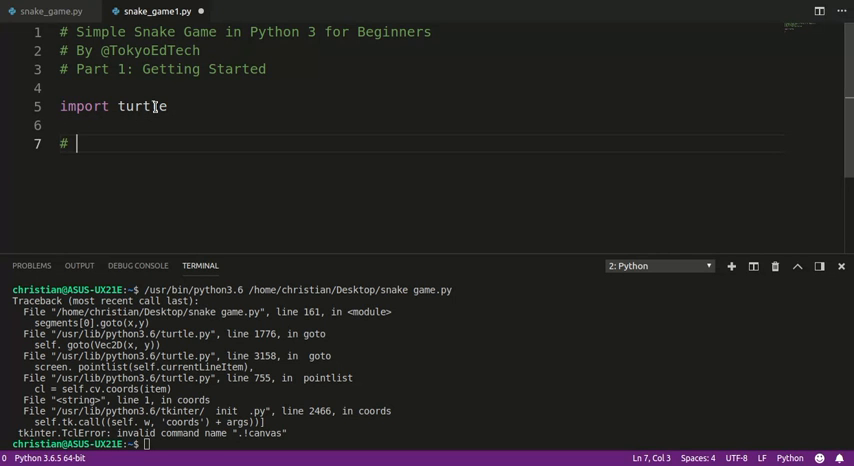
Step: Add a '# Set up the screen' comment and create wn = turtle.Screen()
text(Set up the screen)
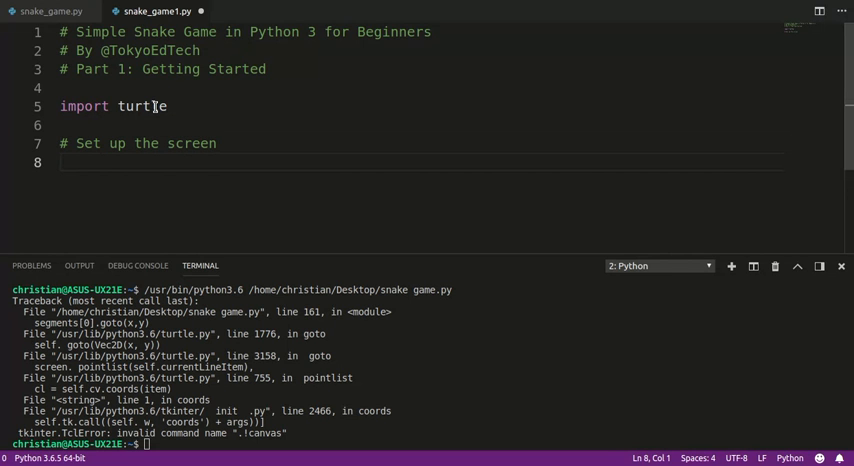
text(wn)
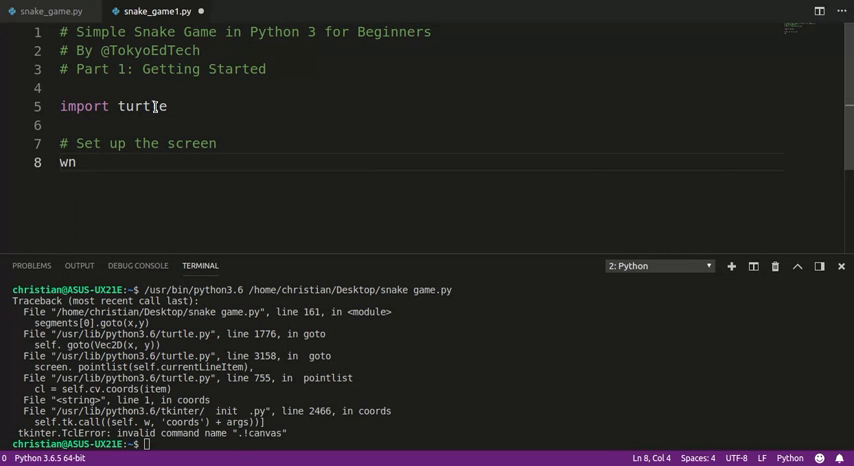
text(=)
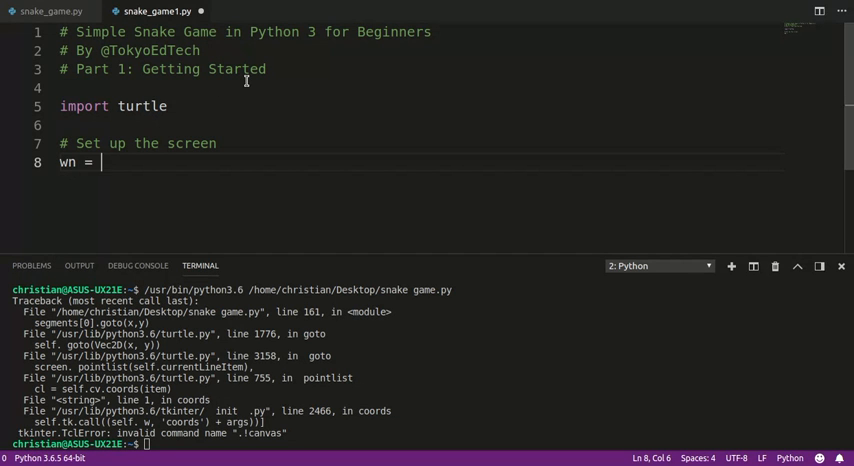
text(turtle)
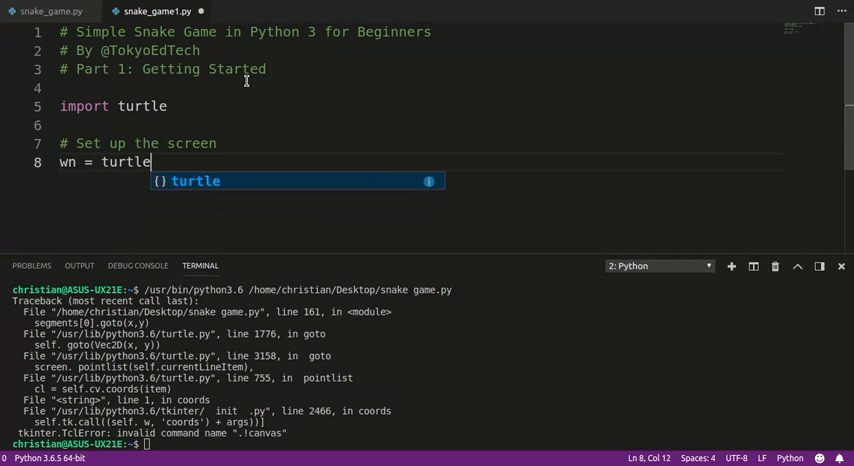
text(.Screen())
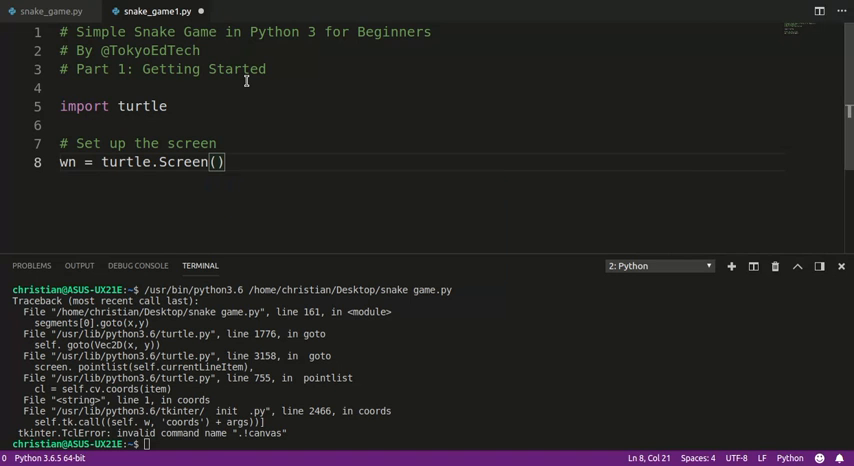
key(Return)
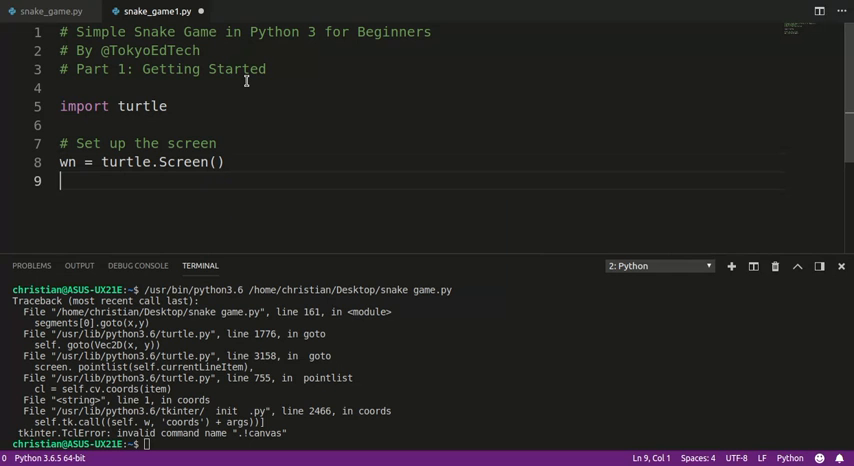
text(wn.)
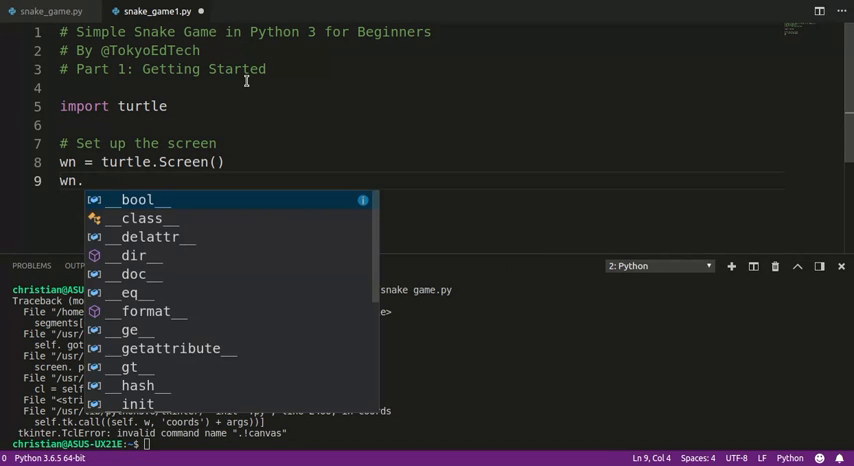
text(title.)
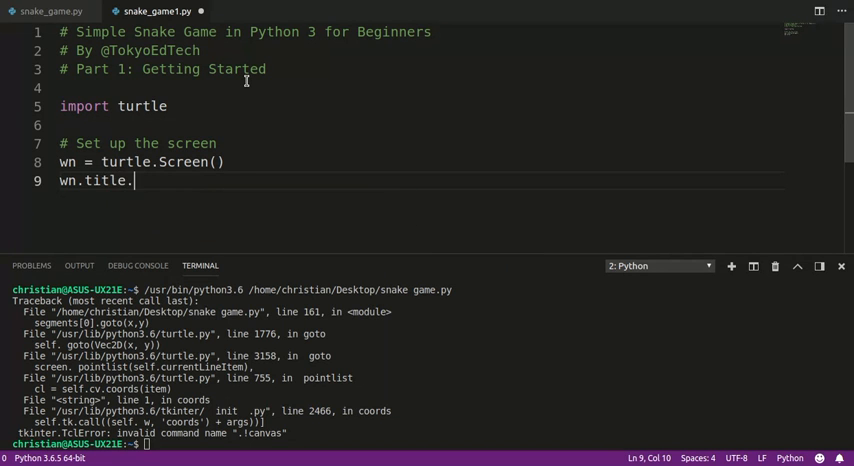
text((""))
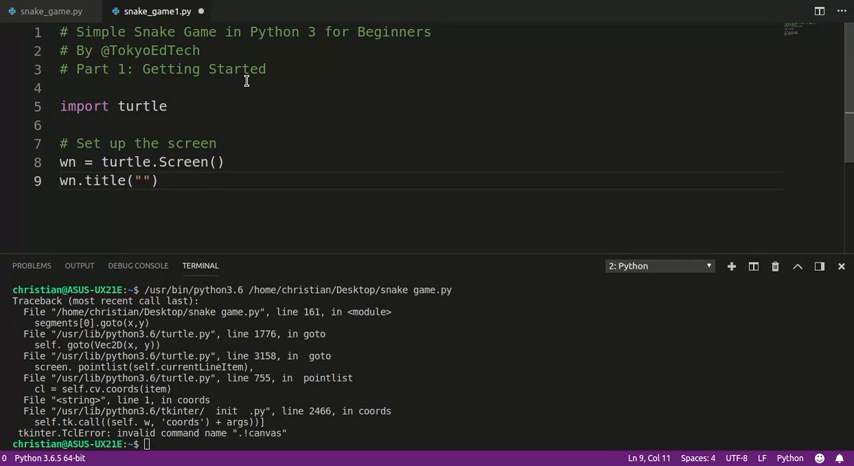
text(Snake Game)
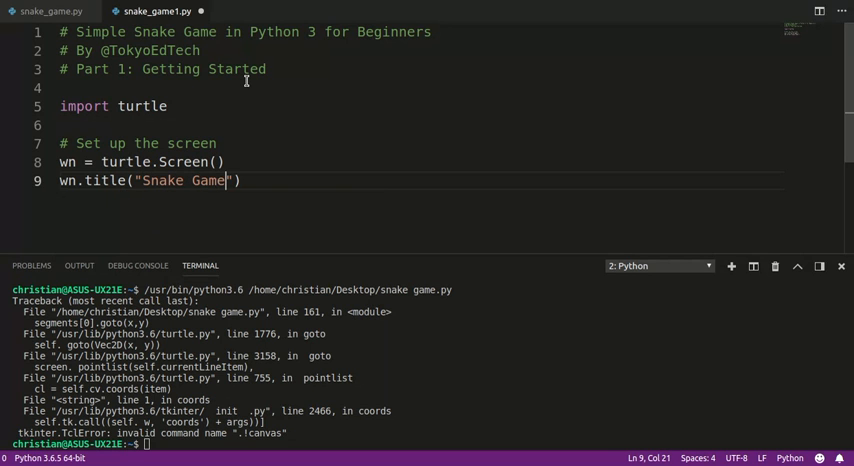
text(by @)
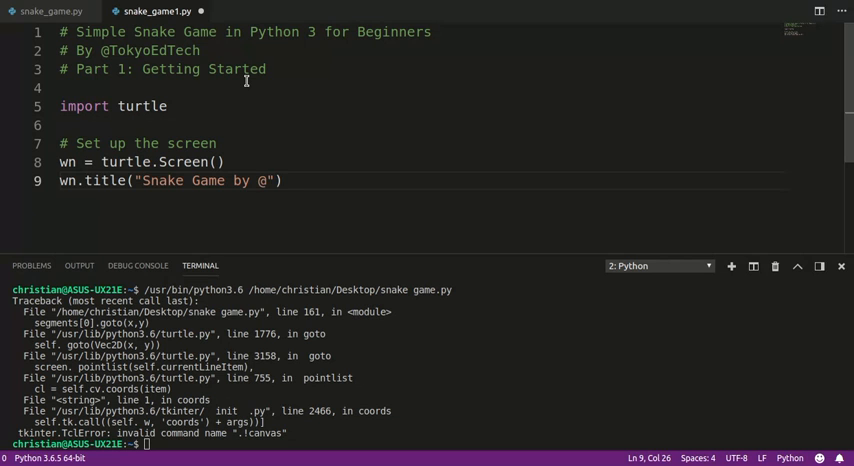
text(TokyoEd)
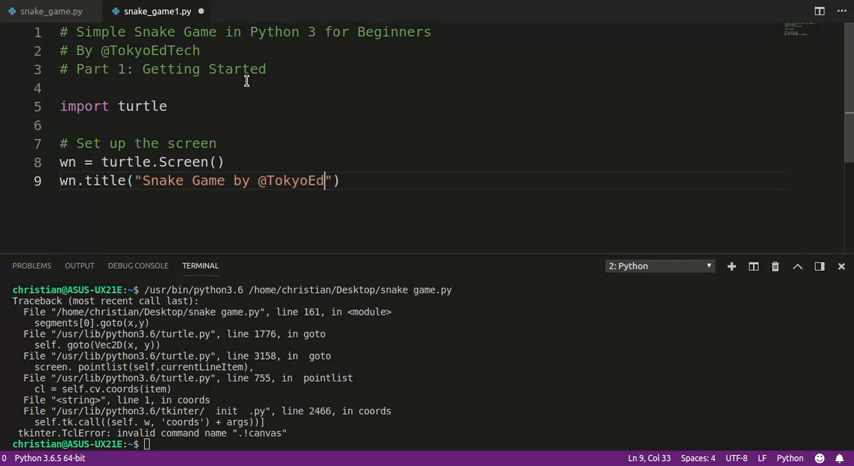
text(Tech)
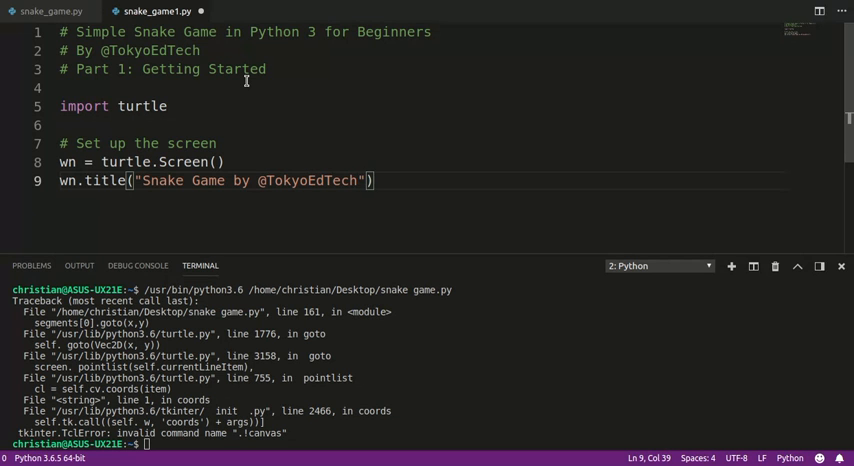
key(Enter)
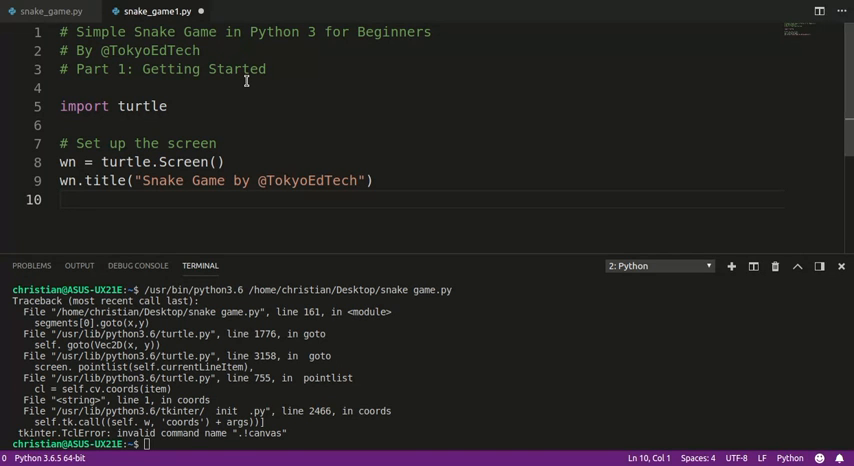
Step: Add wn.bgcolor("green") and wn.setup(width=600, height=600)
text(wn.bgcolor(")
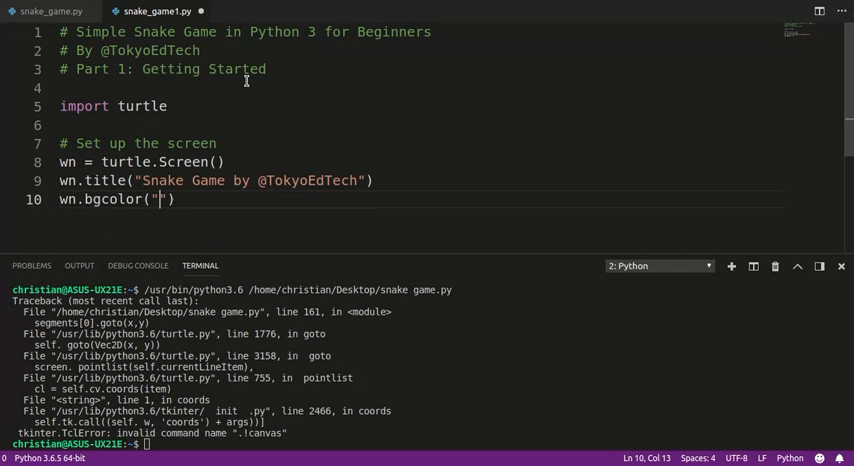
text(green)
text(wn.setup()
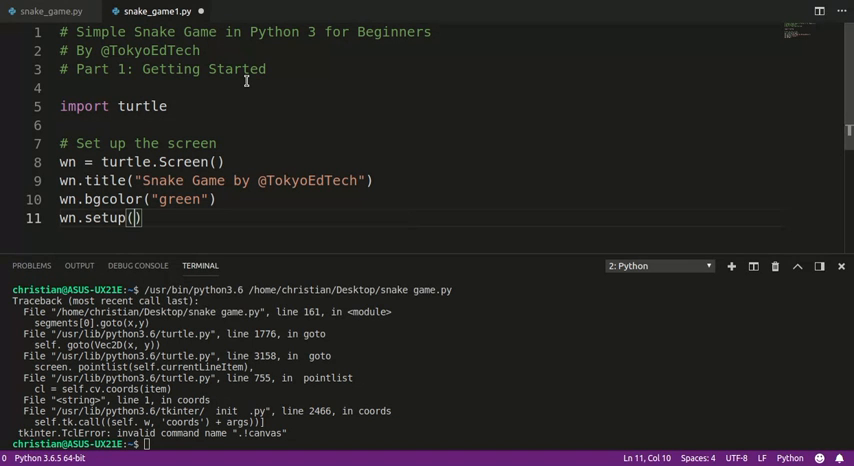
text(width=)
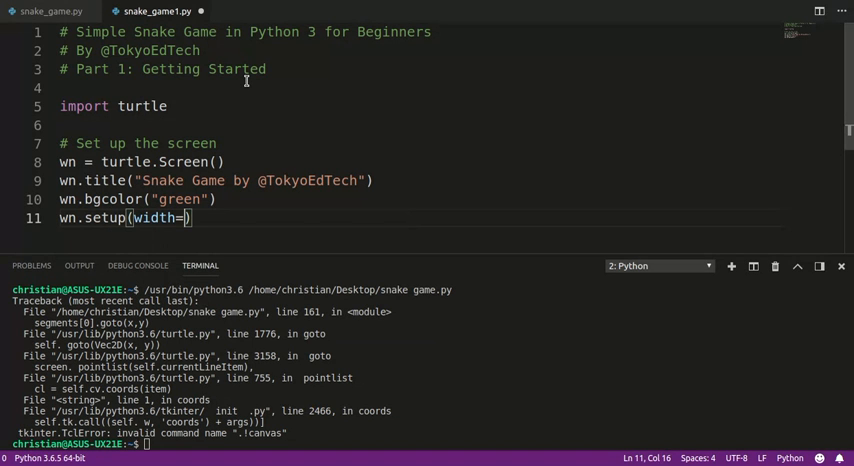
text(600,)
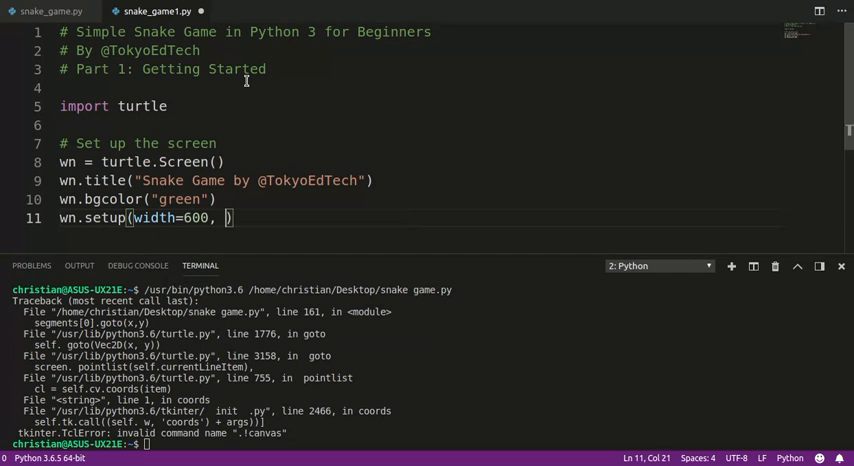
text(heigh)
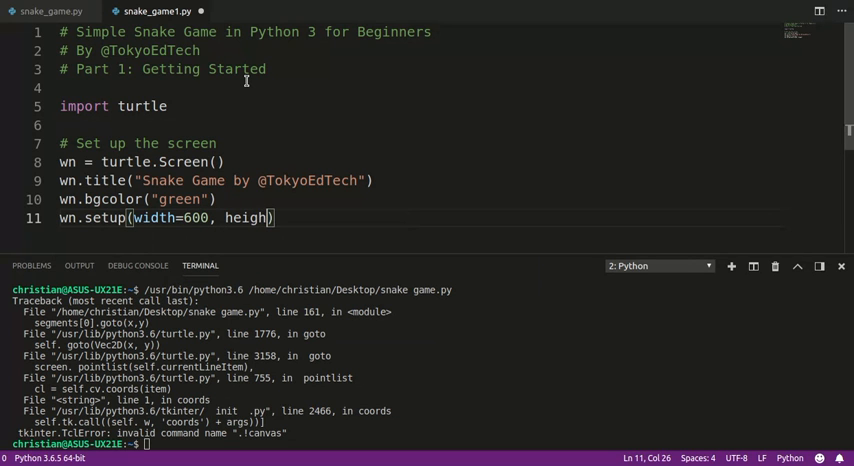
text(t =)
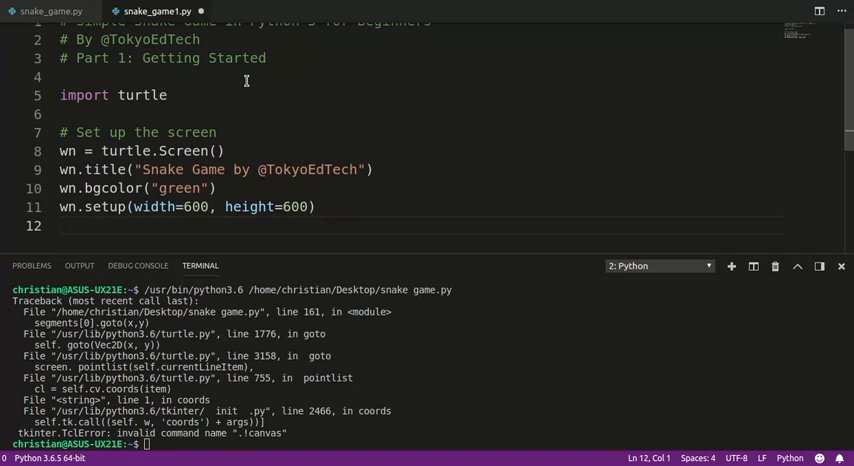
Step: Add wn.tracer(0) on line 12 to disable automatic screen updates
text(w)
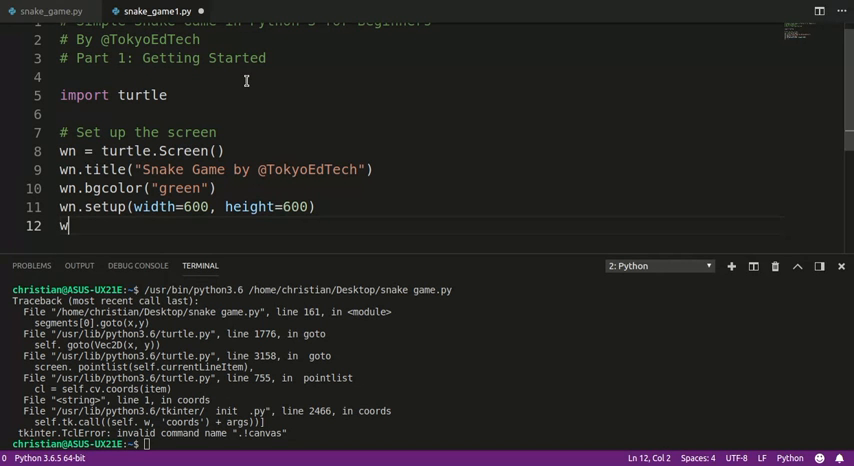
text(n.tracer())
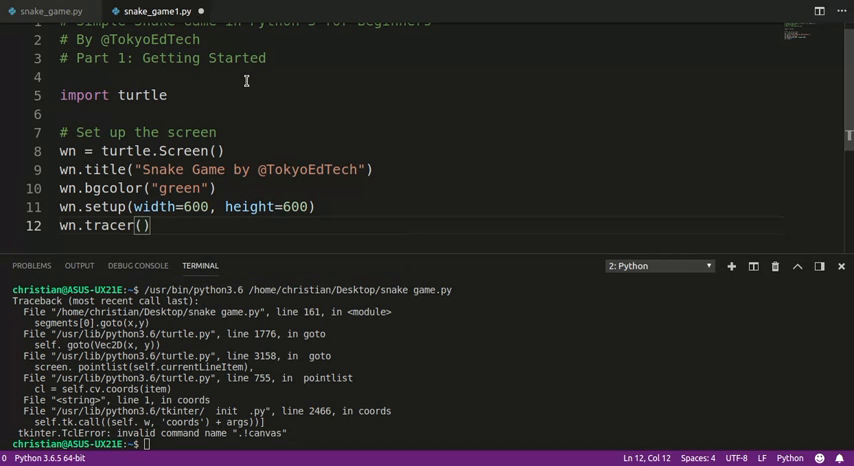
text(0)
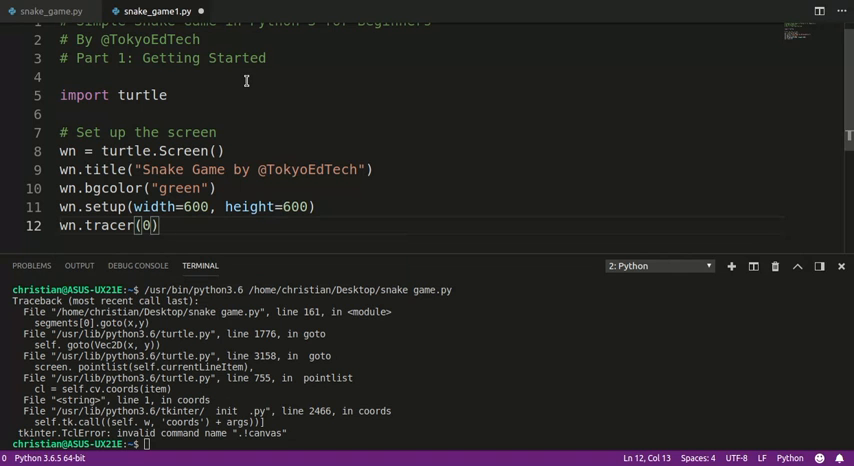
key(Return)
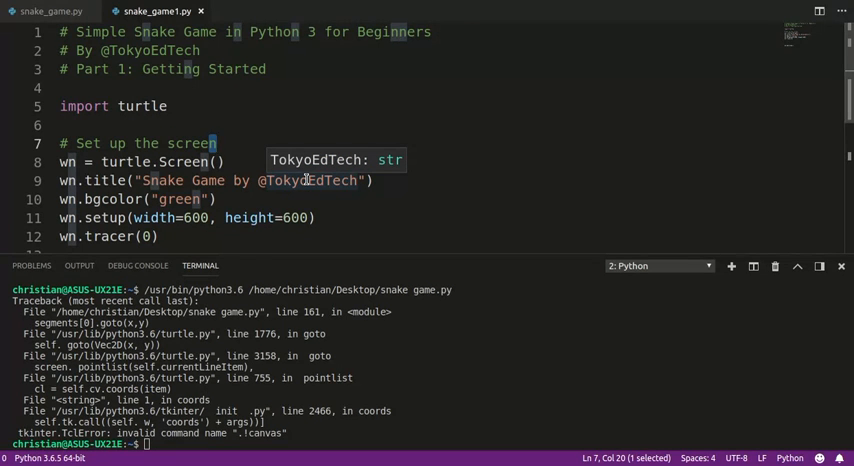
Step: Run snake_game1.py in the terminal from the editor's context menu
right_click(190, 199)
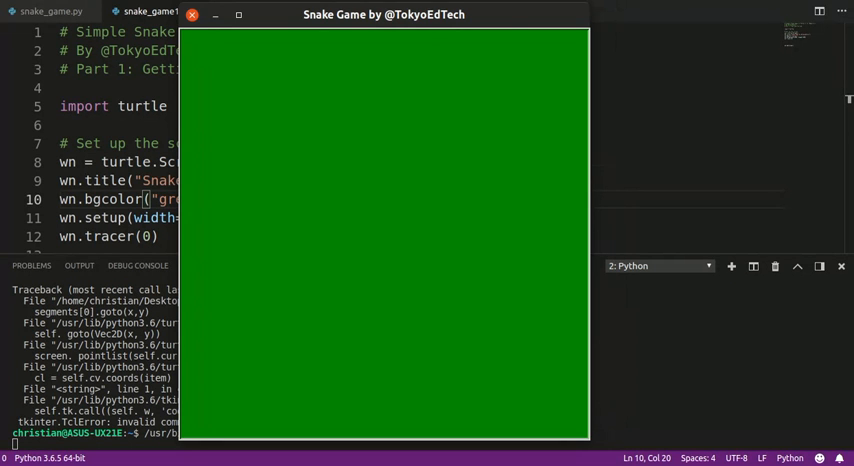
mouse_move(215, 39)
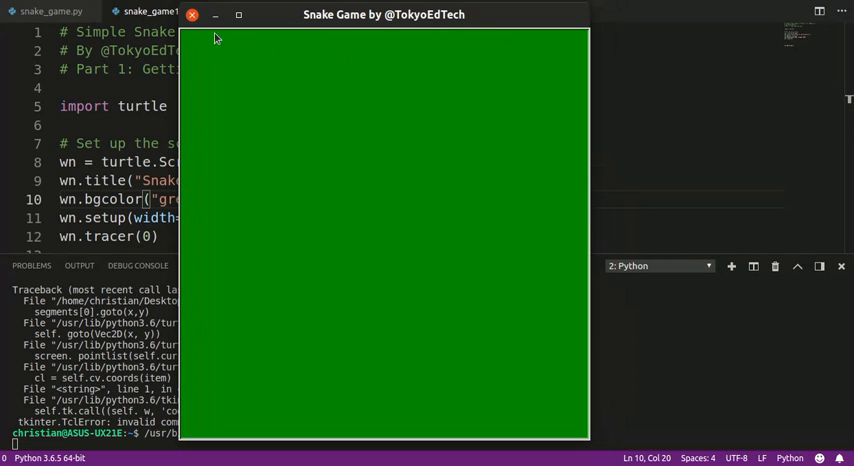
mouse_move(407, 110)
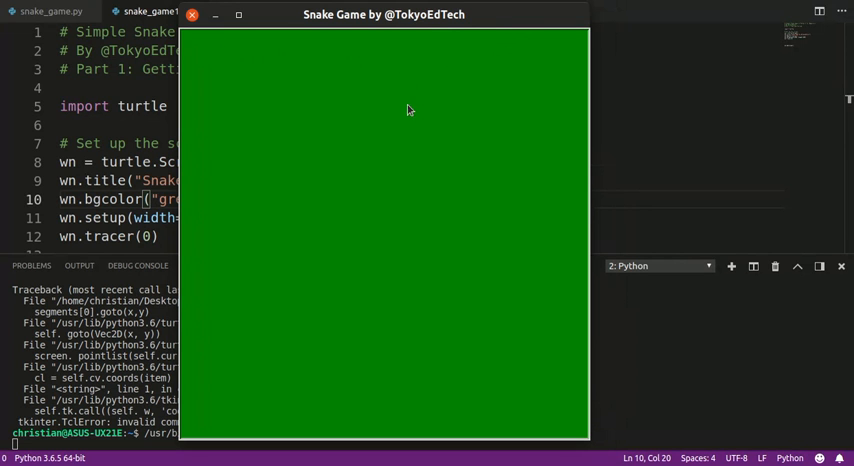
mouse_move(484, 20)
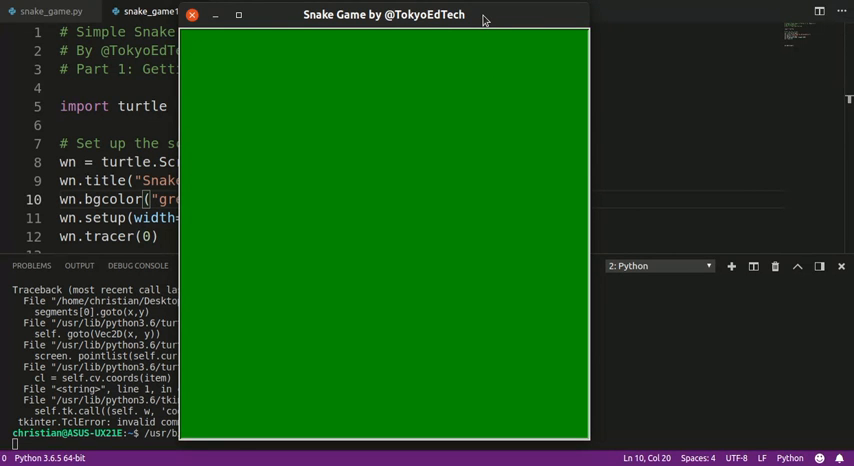